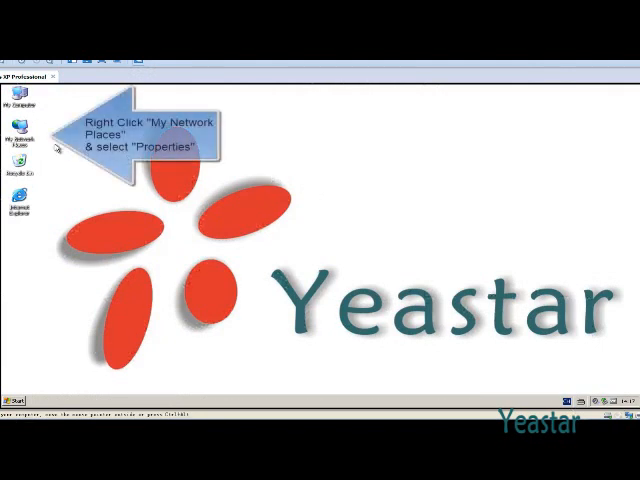
# - From My Network Places, open the Local Area Connection's properties
pyautogui.rightClick(18, 130)
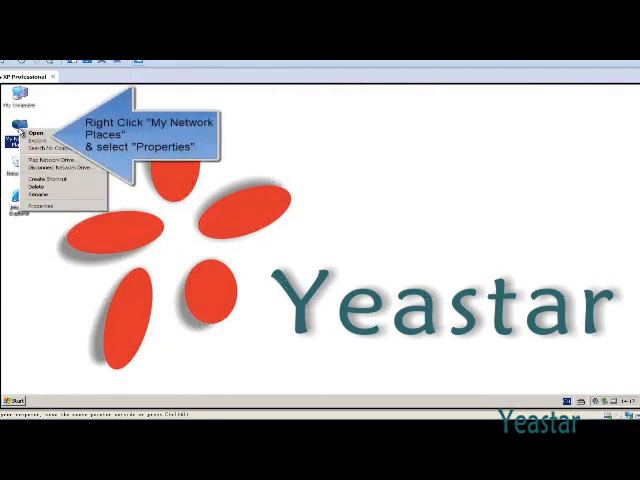
pyautogui.moveTo(40, 206)
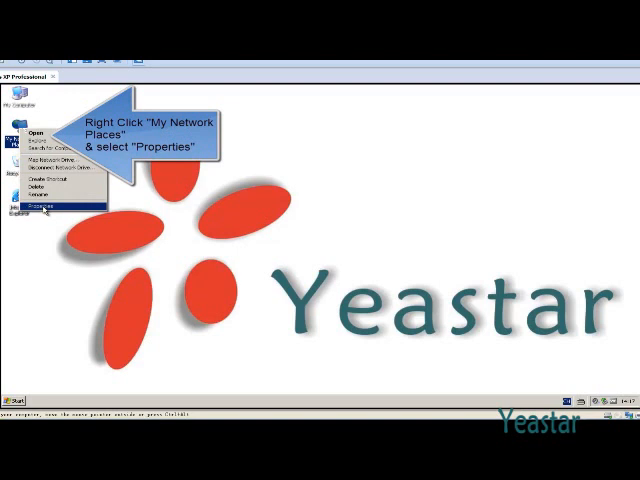
pyautogui.click(41, 206)
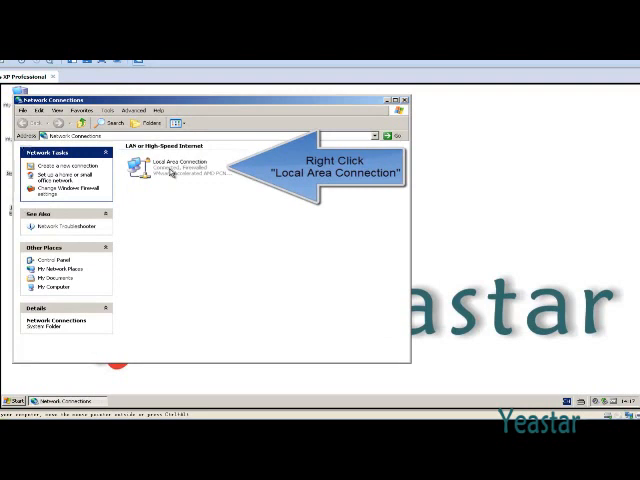
pyautogui.rightClick(165, 165)
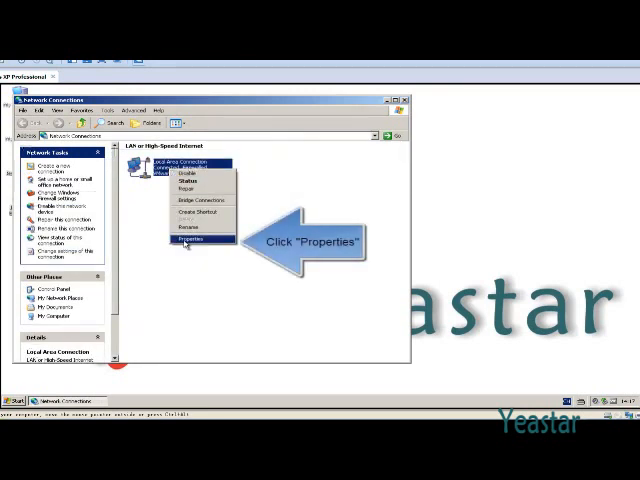
pyautogui.click(194, 240)
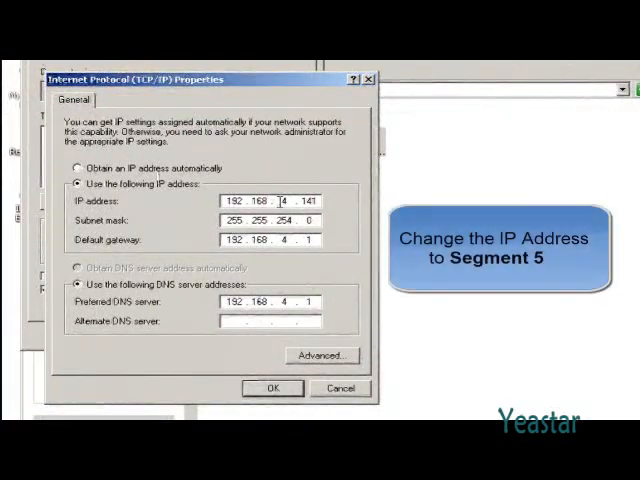
# - Set IP 192.168.5.141 with gateway and DNS 192.168.5.1, and apply
pyautogui.write('5')
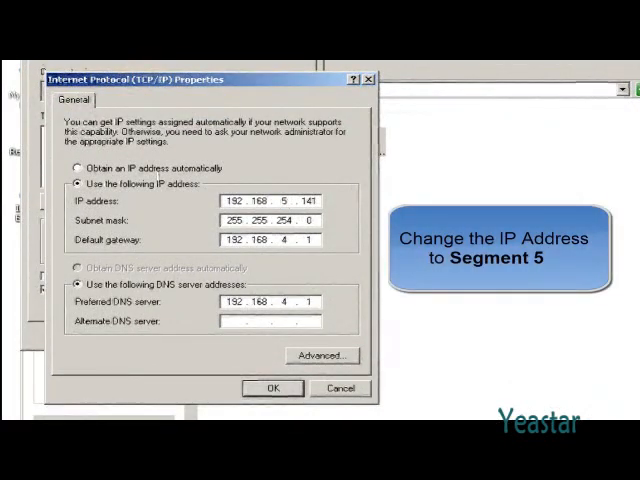
pyautogui.click(286, 240)
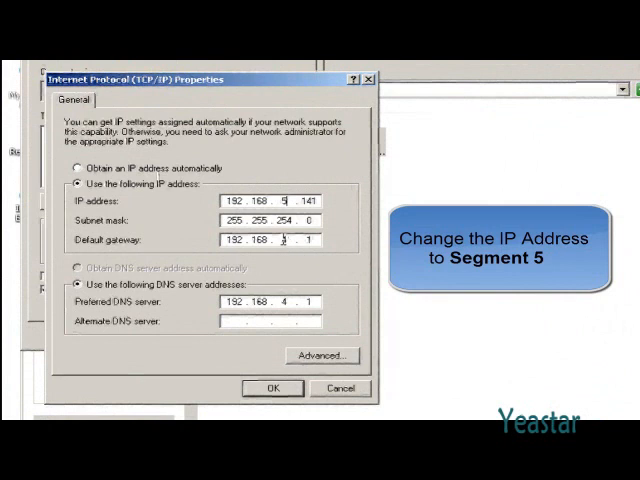
pyautogui.write('5')
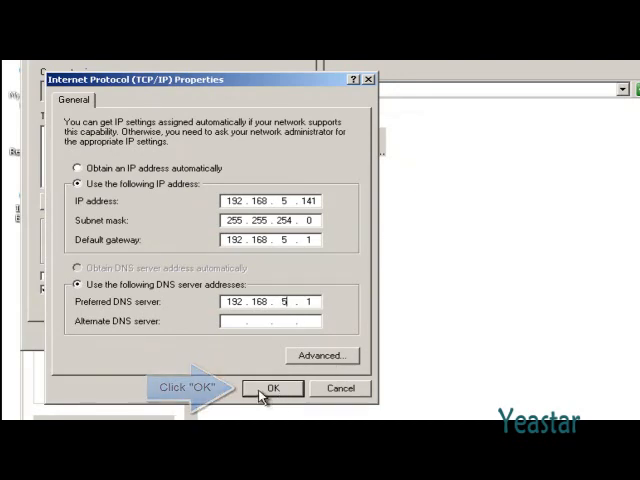
pyautogui.click(272, 388)
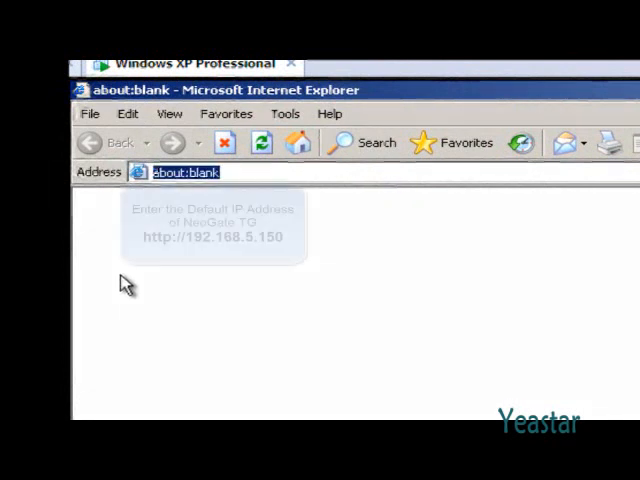
pyautogui.write('h')
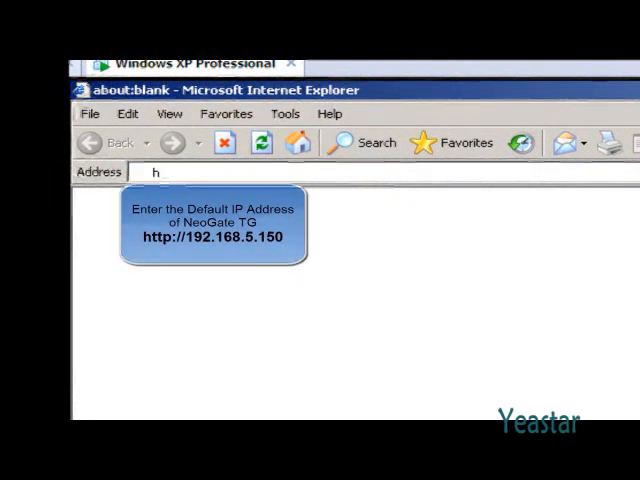
pyautogui.write('ttp:')
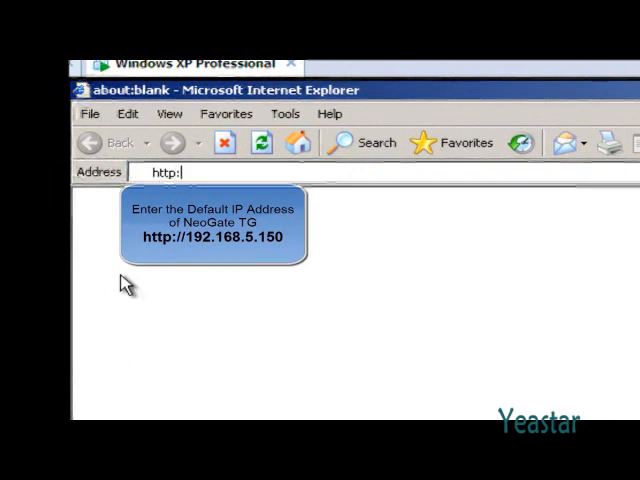
pyautogui.write('//192.168.5')
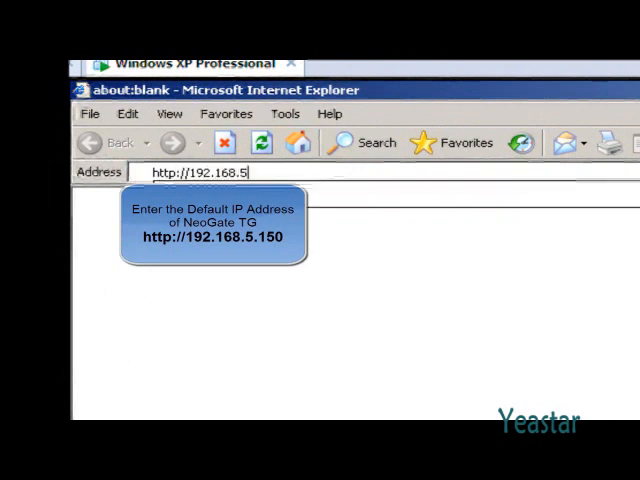
pyautogui.write('150/')
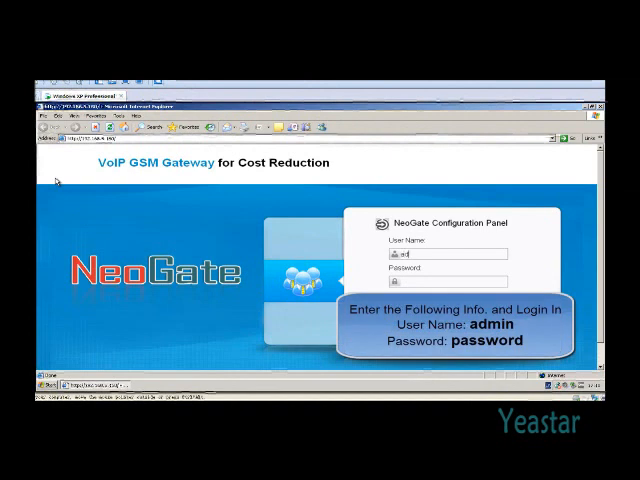
pyautogui.write('admin')
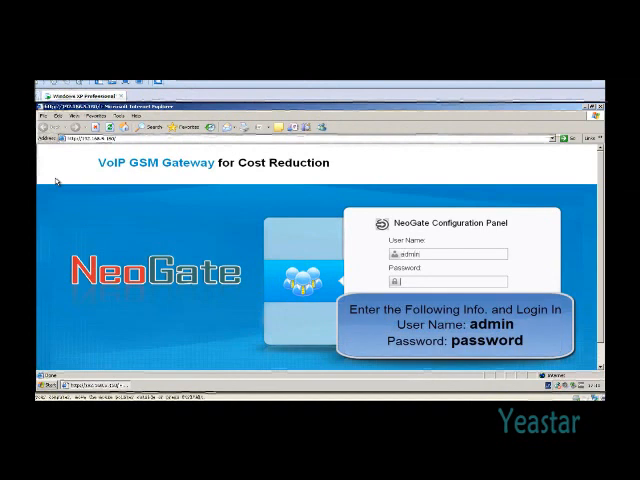
pyautogui.write('password')
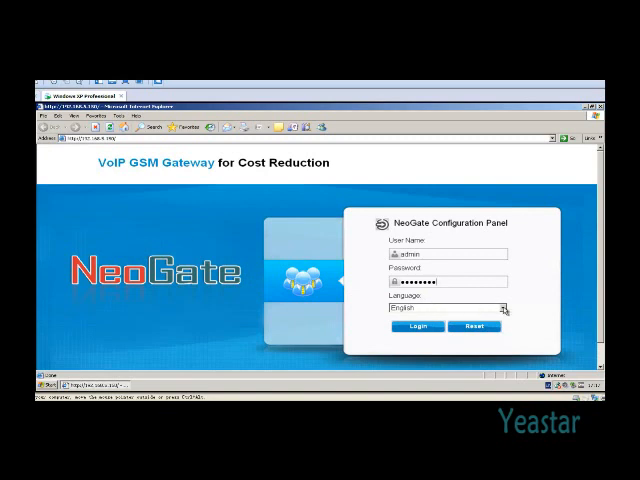
pyautogui.click(504, 307)
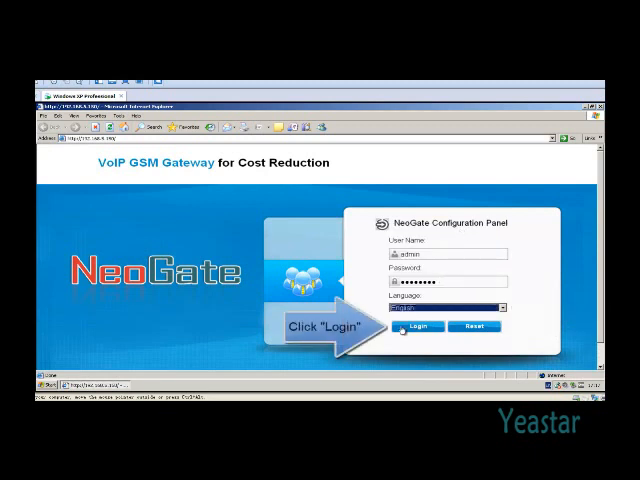
pyautogui.click(411, 327)
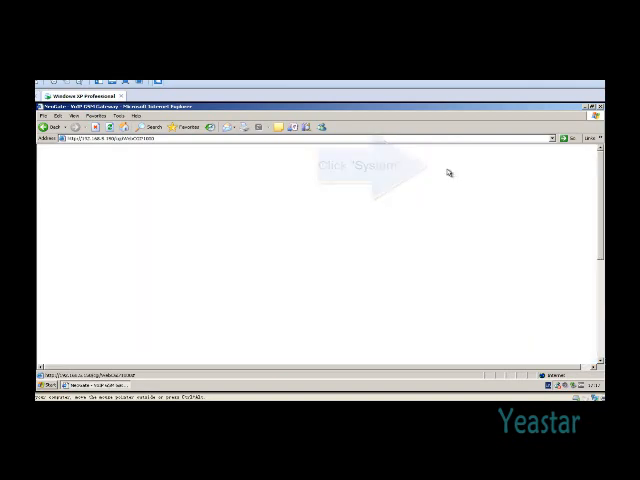
# - Change the System LAN settings to address 192.168.4.23, save, and confirm a reboot
pyautogui.click(436, 78)
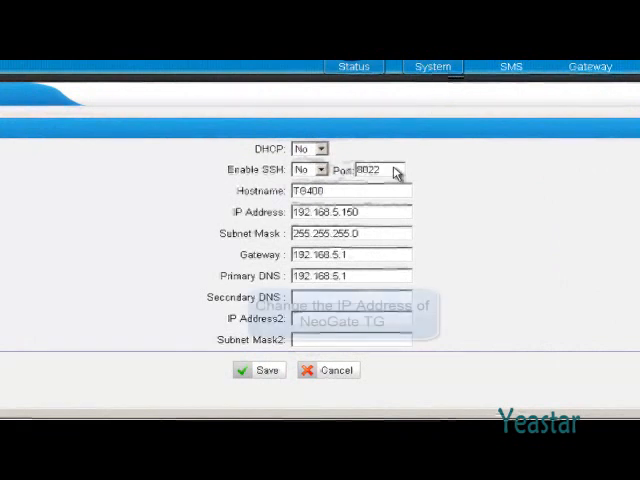
pyautogui.doubleClick(347, 211)
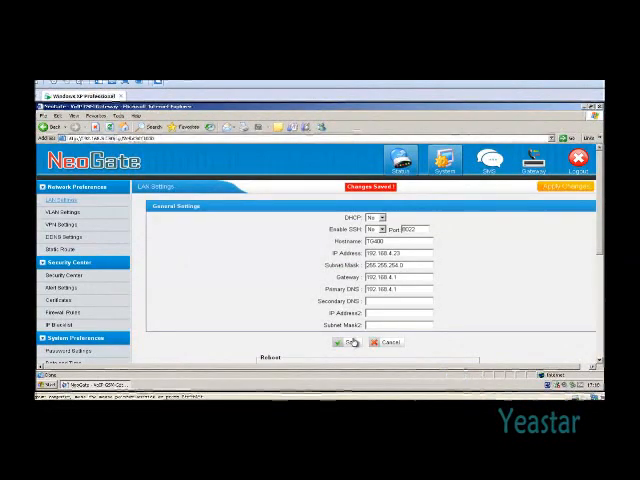
pyautogui.scroll(-3)
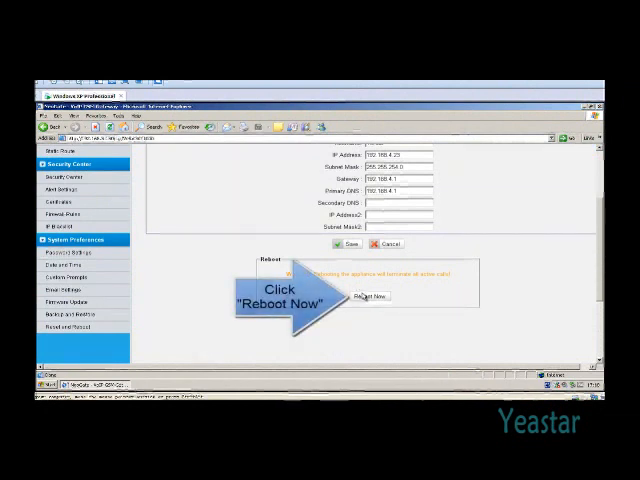
pyautogui.click(369, 296)
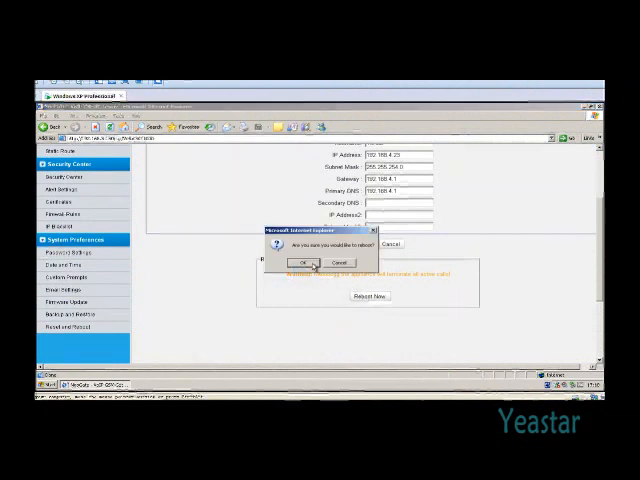
pyautogui.click(293, 263)
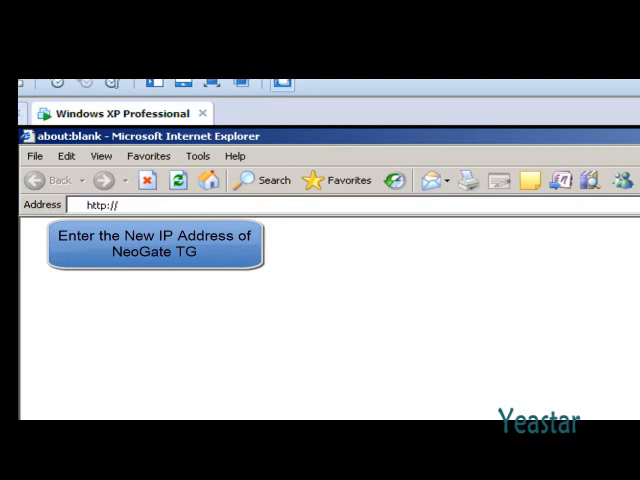
# - Browse to the gateway's new address, 192.168.4.23
pyautogui.write('192.168')
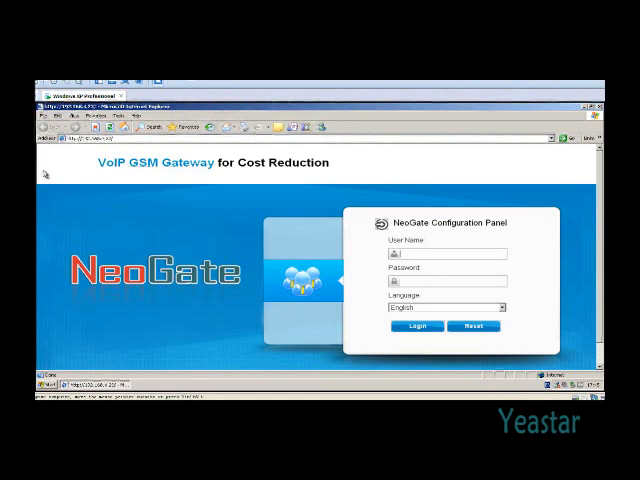
# - Log back in as admin at the gateway's new address
pyautogui.write('admin')
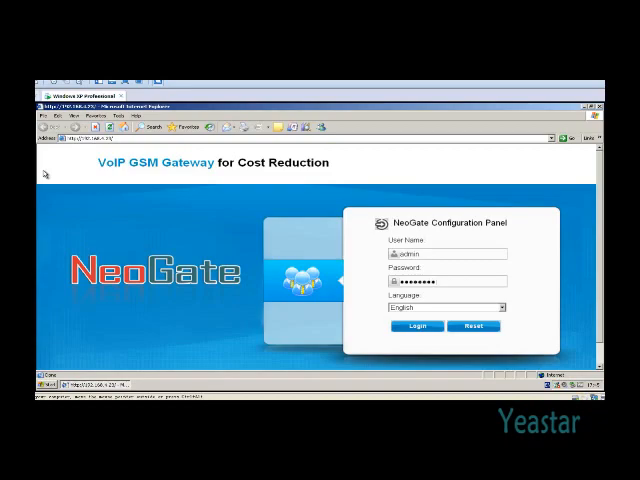
pyautogui.click(413, 326)
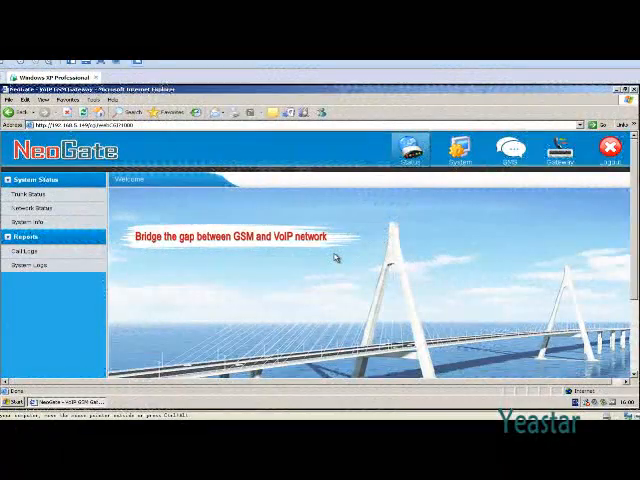
pyautogui.moveTo(337, 258)
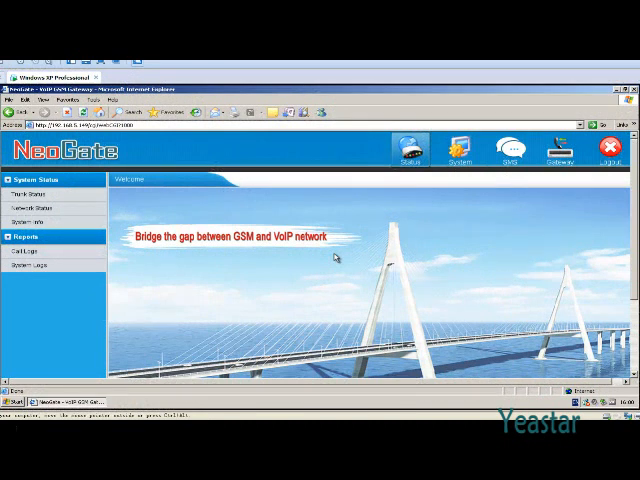
pyautogui.moveTo(558, 172)
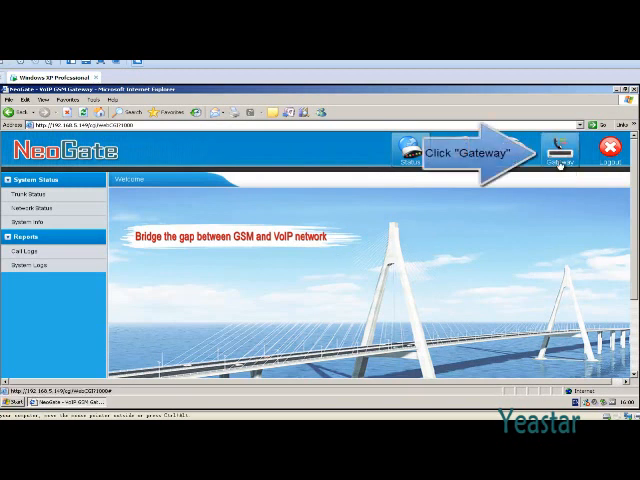
# - Under Gateway, go to VoIP Trunk and start a new trunk
pyautogui.click(557, 150)
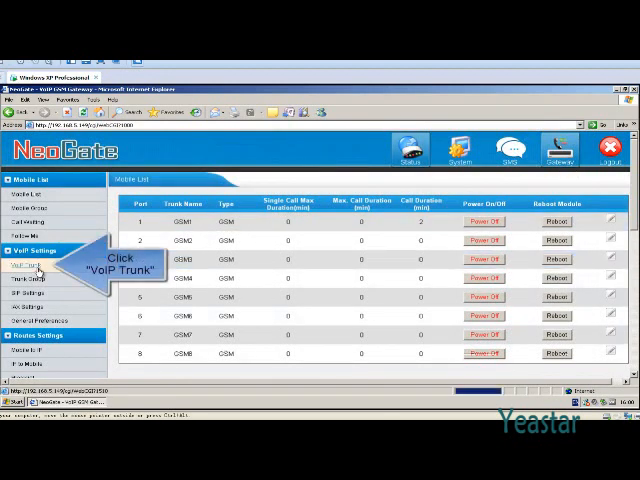
pyautogui.click(30, 266)
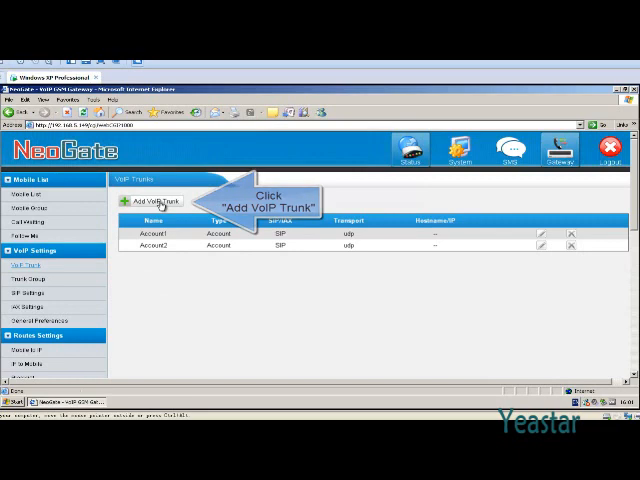
pyautogui.click(152, 200)
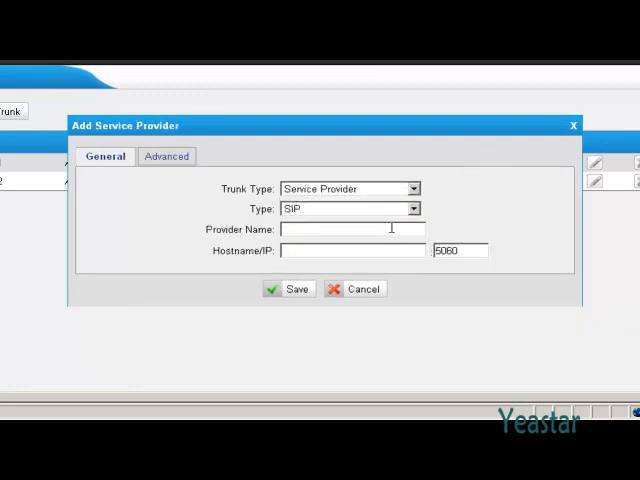
# - Save a SIP trunk named Elastix with hostname 192.168.5.178
pyautogui.click(414, 208)
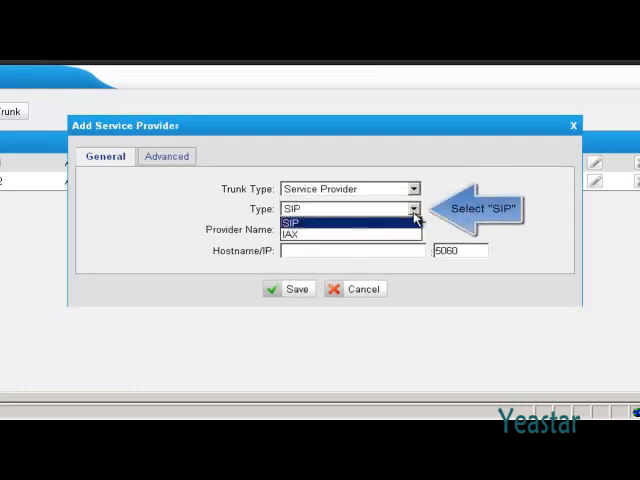
pyautogui.click(300, 222)
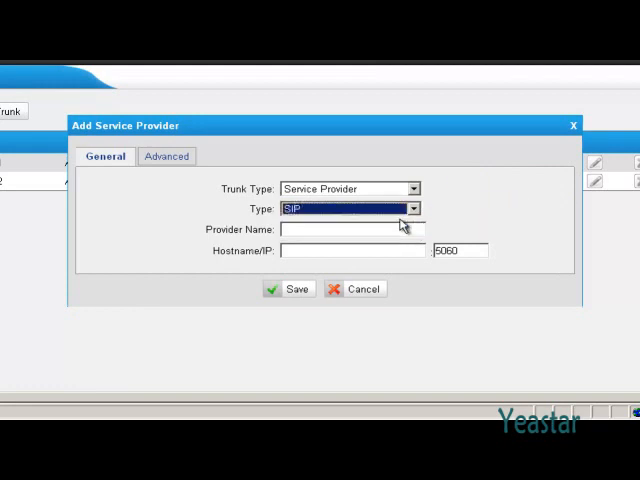
pyautogui.click(352, 229)
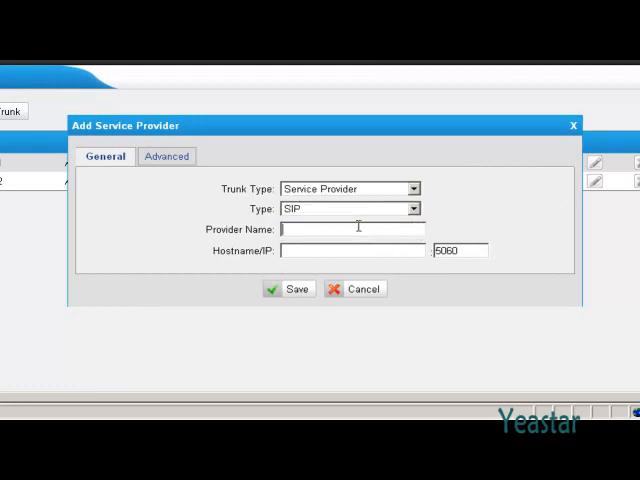
pyautogui.moveTo(195, 217)
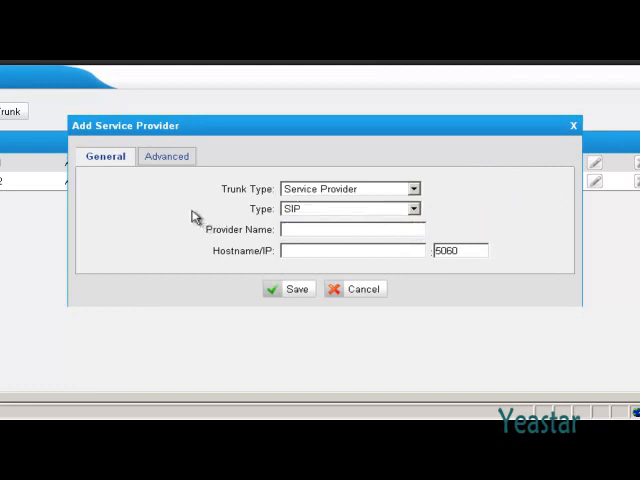
pyautogui.write('Elastix')
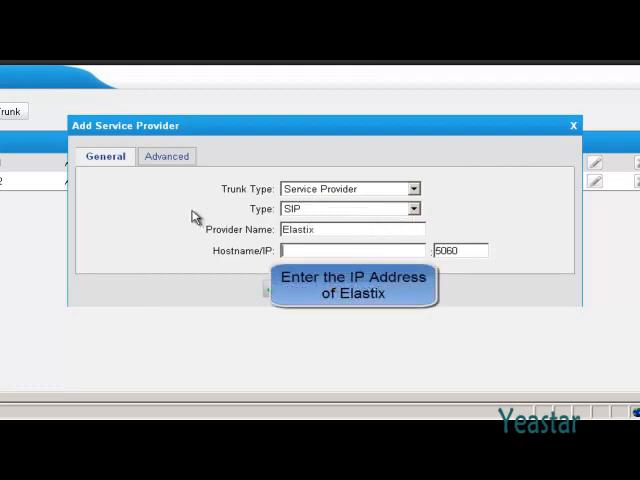
pyautogui.write('192.168.5.178')
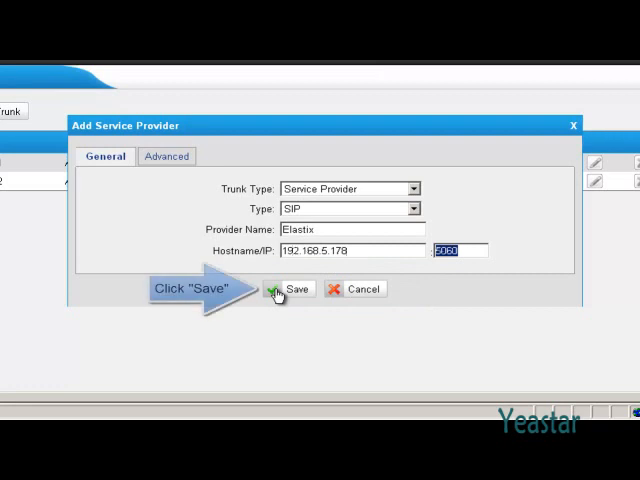
pyautogui.click(289, 289)
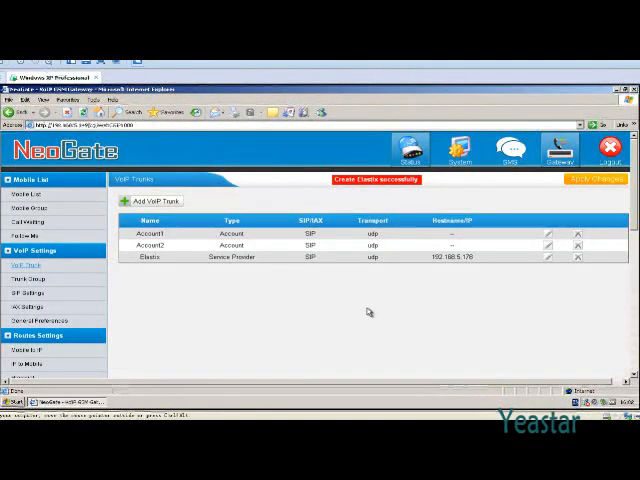
# - Apply the changes, then view Status > Trunk Status
pyautogui.click(588, 189)
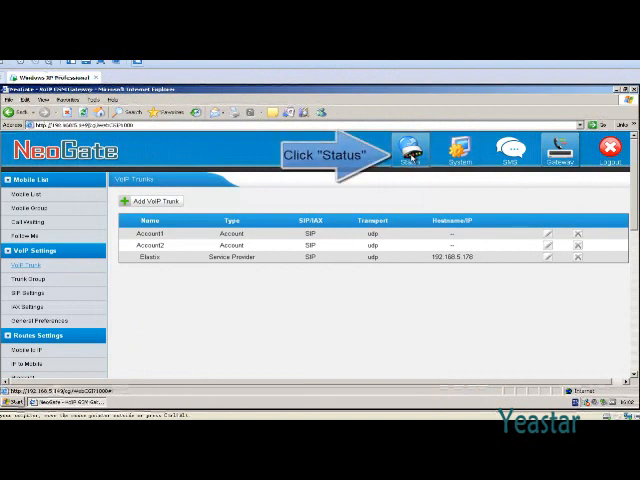
pyautogui.click(408, 150)
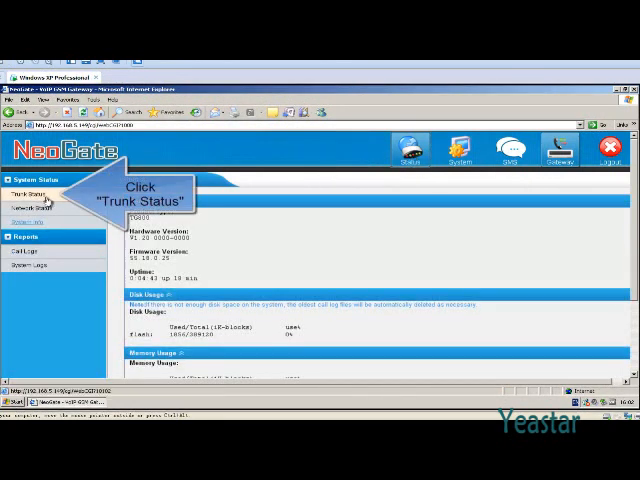
pyautogui.click(30, 193)
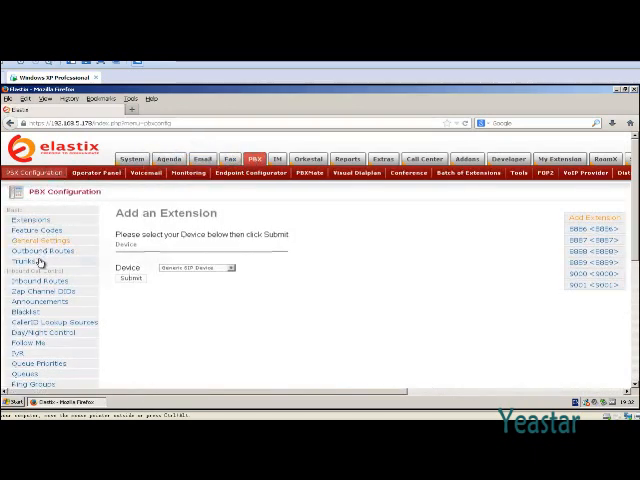
# - Open the Add SIP Trunk form from the Elastix Trunks page
pyautogui.click(30, 269)
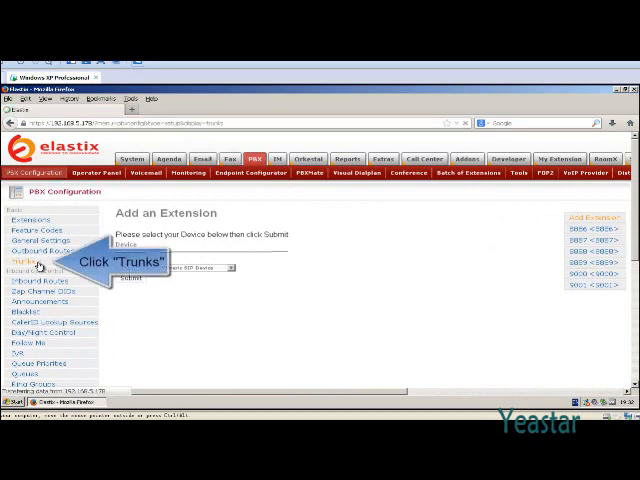
pyautogui.click(36, 254)
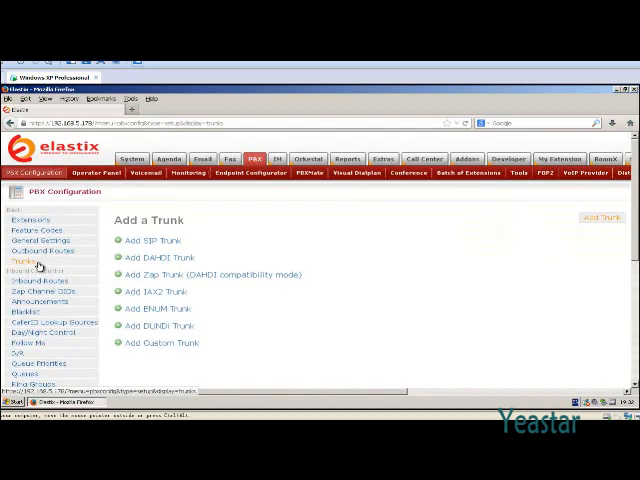
pyautogui.click(152, 240)
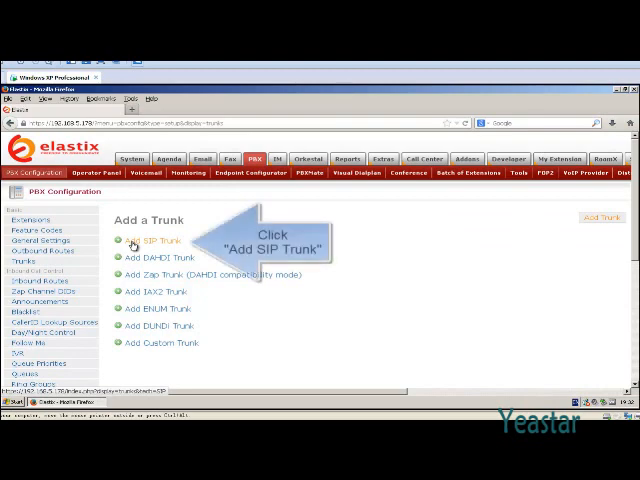
pyautogui.click(150, 240)
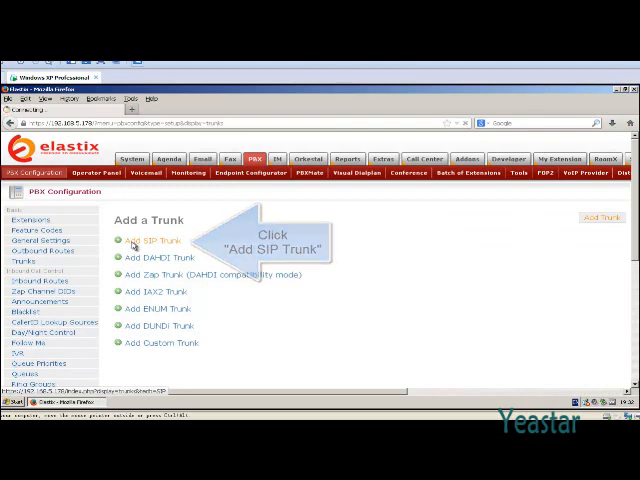
pyautogui.click(148, 240)
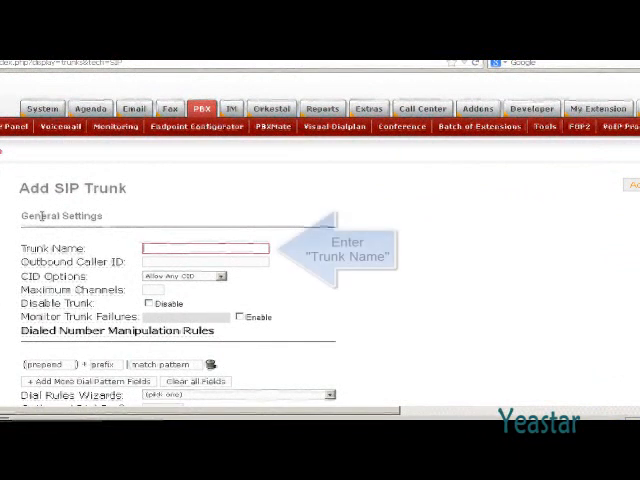
# - Name the trunk NeoGate_TG with peer details host=192.168.5.149, qualify=yes, allow ulaw,alaw,gsm
pyautogui.write('NeoGate_TG')
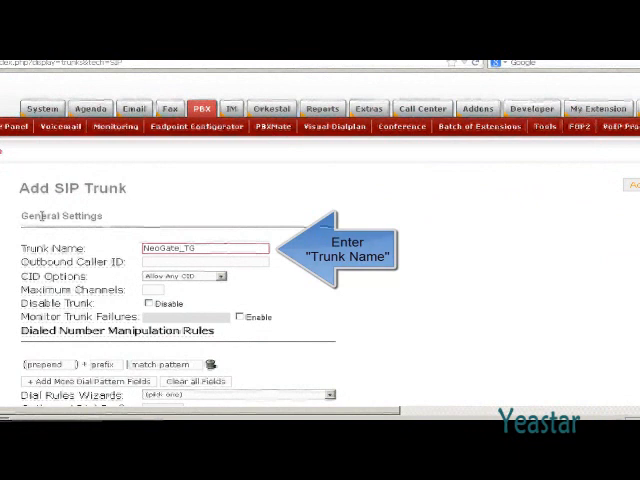
pyautogui.scroll(-3)
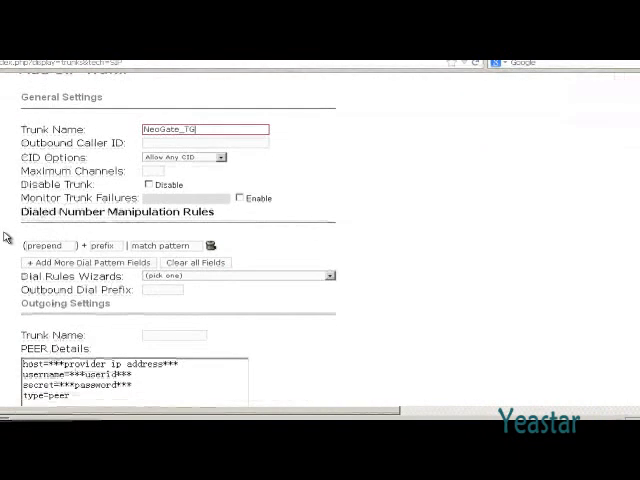
pyautogui.scroll(-3)
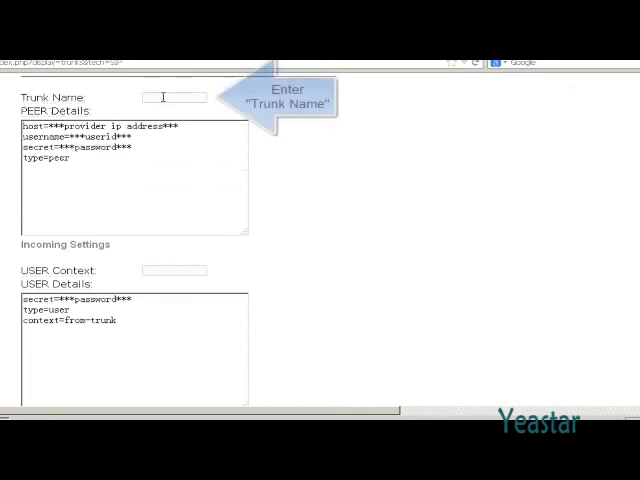
pyautogui.write('NeoGate_TG')
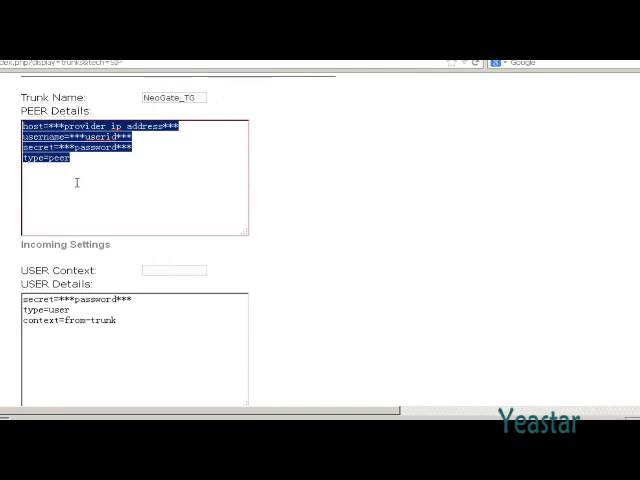
pyautogui.write('host=192.168.5.149')
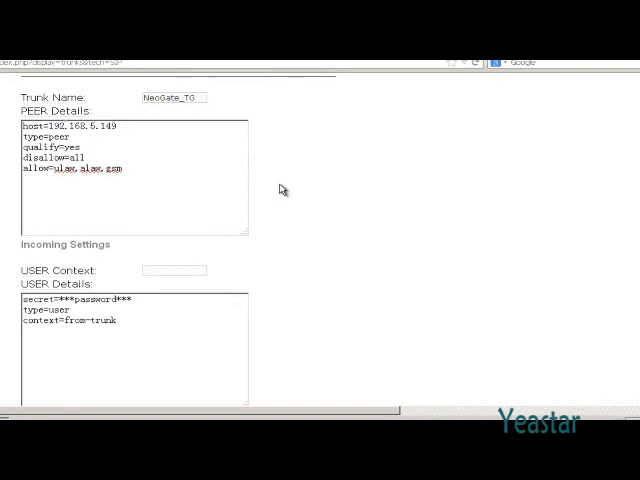
pyautogui.scroll(-3)
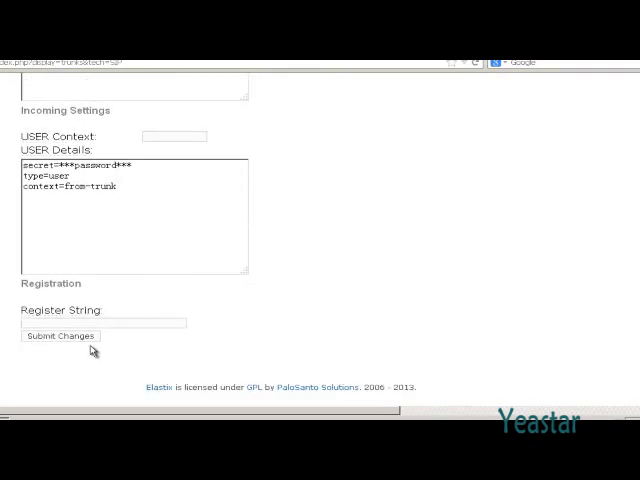
# - Submit the NeoGate_TG trunk despite the caller ID warning and check the trunk list
pyautogui.click(60, 335)
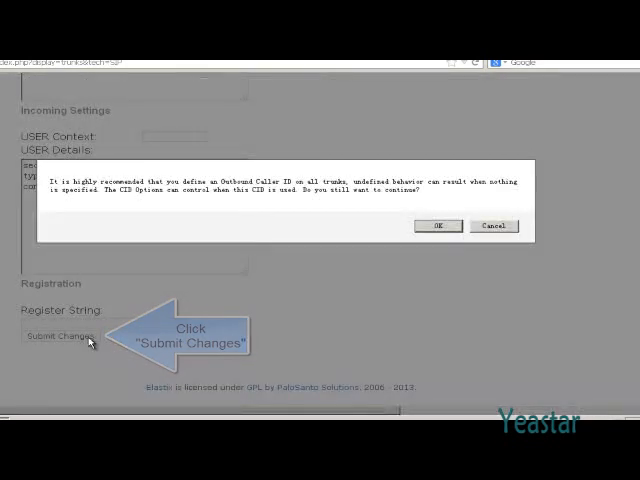
pyautogui.click(438, 225)
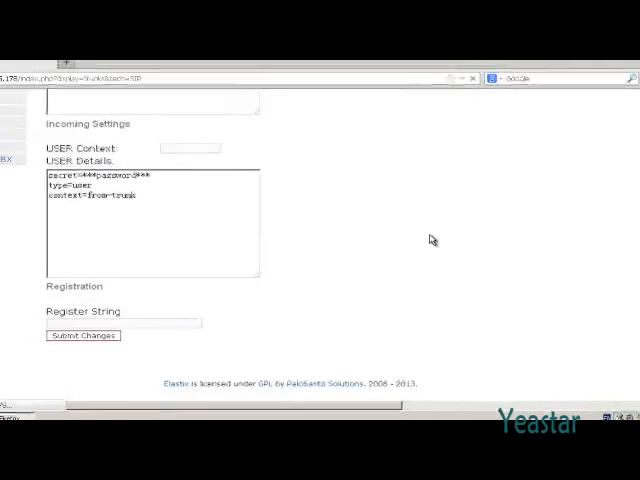
pyautogui.click(82, 335)
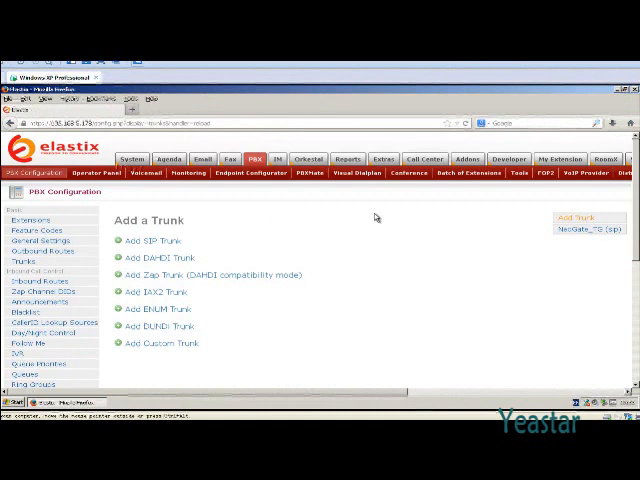
pyautogui.scroll(-3)
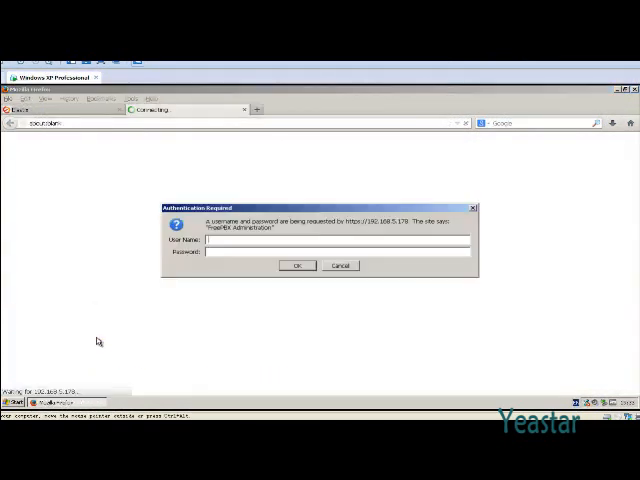
# - Log in to FreePBX administration with the admin credentials
pyautogui.write('admin')
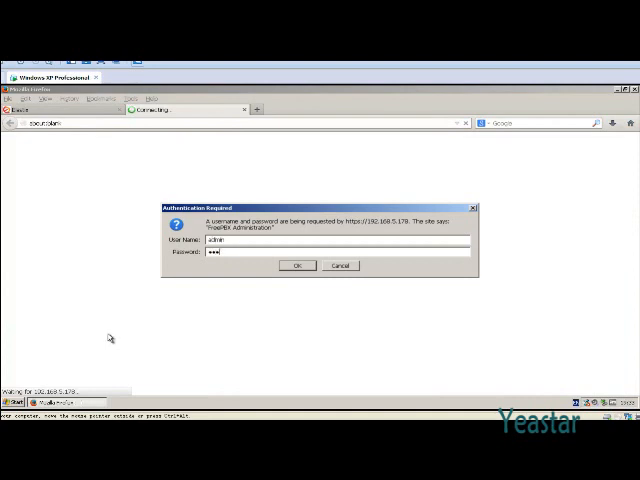
pyautogui.click(296, 266)
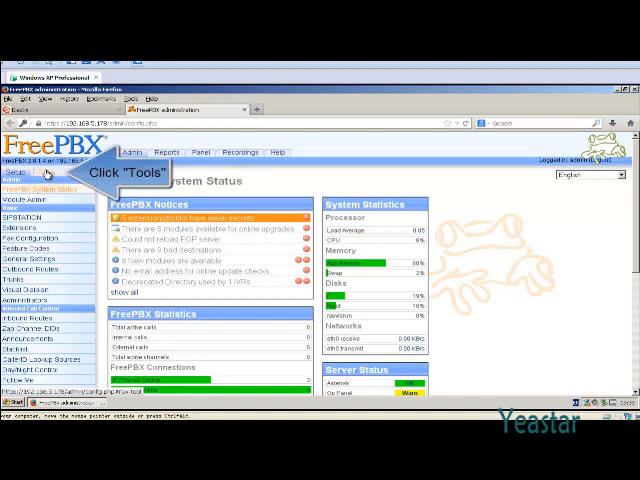
# - Execute 'sip show peers' in the FreePBX Asterisk CLI tool
pyautogui.click(35, 171)
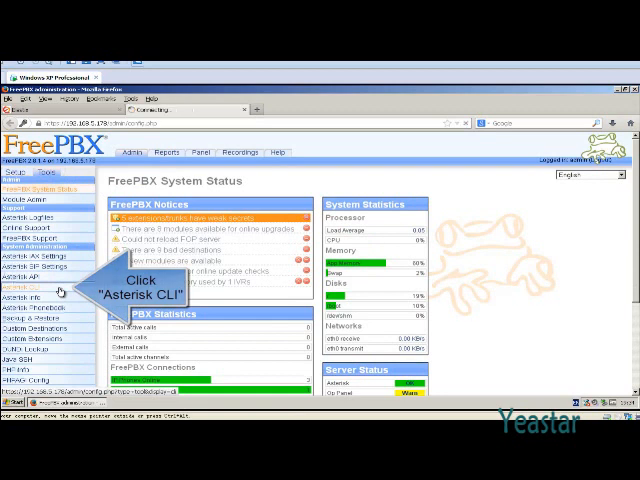
pyautogui.click(28, 283)
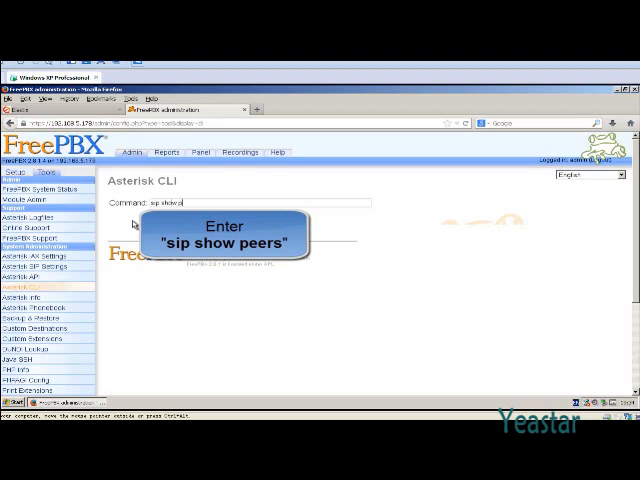
pyautogui.write('peers')
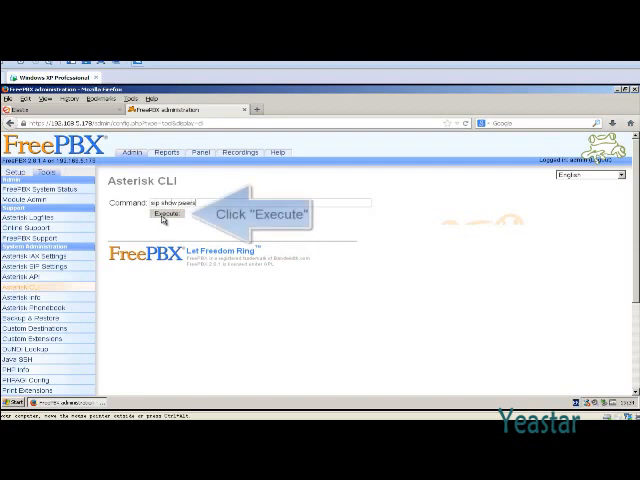
pyautogui.click(164, 215)
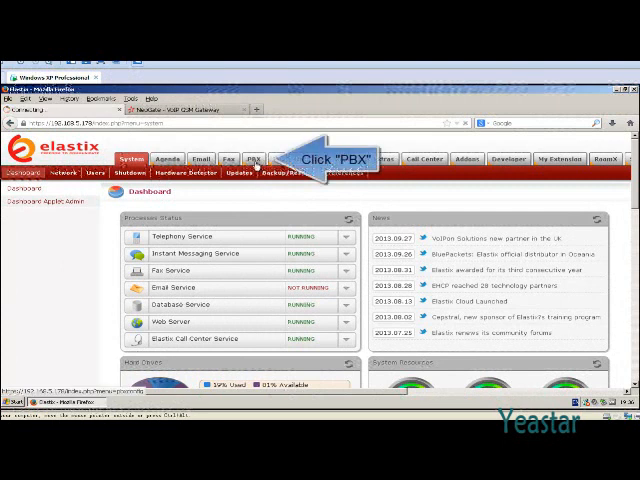
# - Go to PBX > Outbound Routes to get a blank Add Route form
pyautogui.click(254, 159)
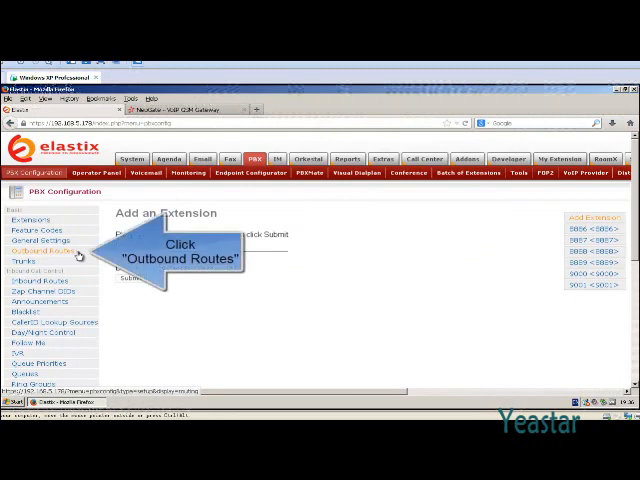
pyautogui.click(39, 245)
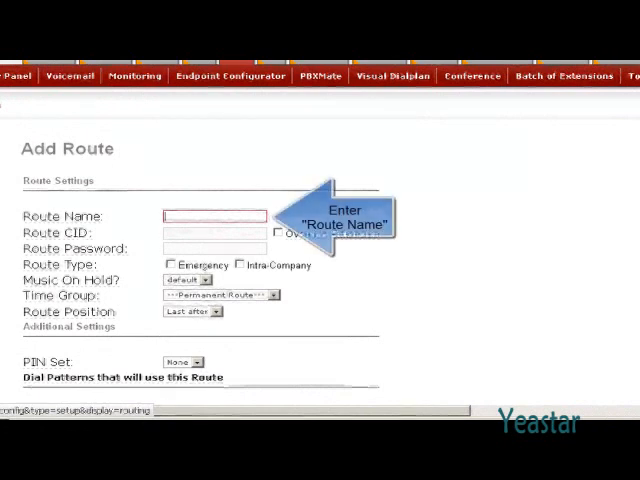
# - Enter route name to_NeoGateTG, dial pattern X., and trunk NeoGate_TG
pyautogui.write('to_NeoGateTG')
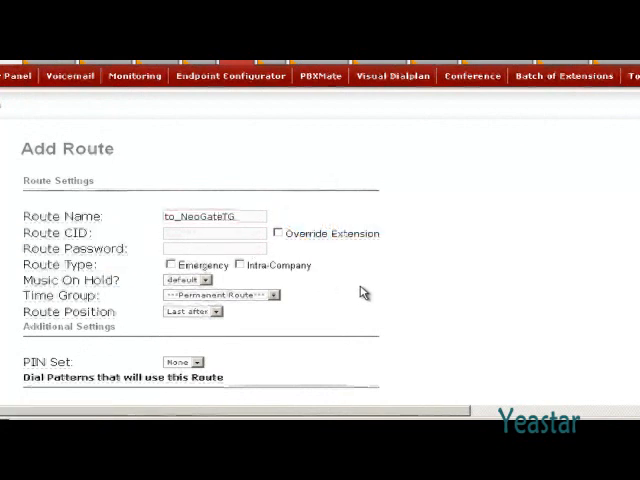
pyautogui.scroll(-3)
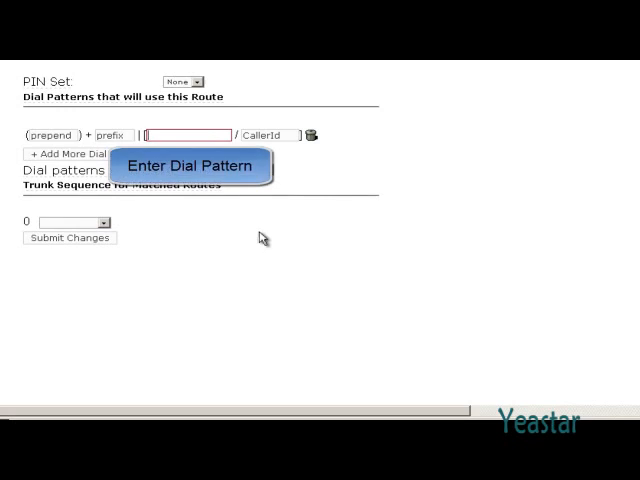
pyautogui.write('X.')
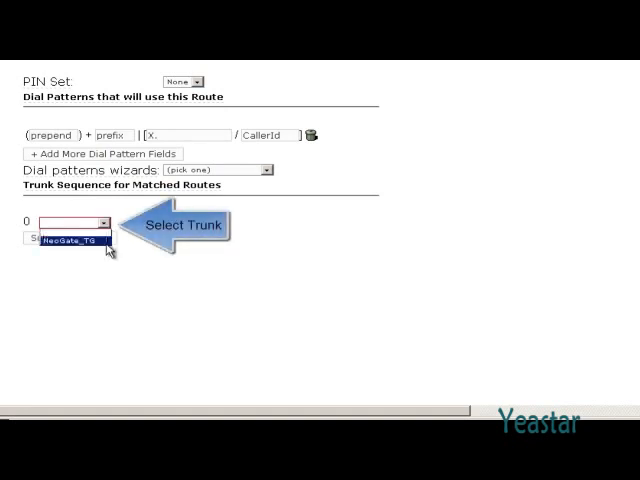
pyautogui.click(78, 239)
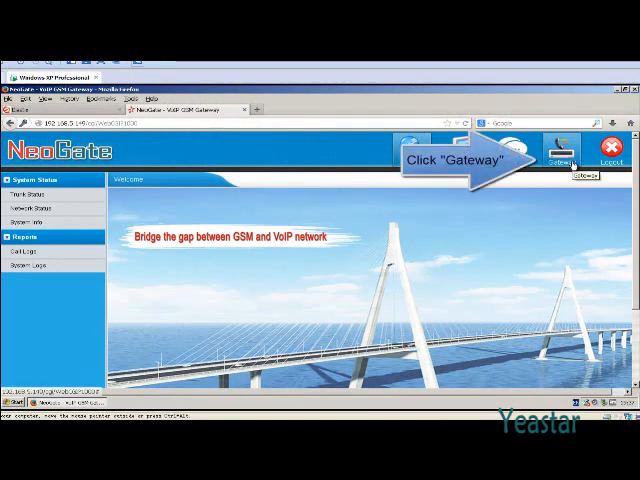
# - Add and save mobile group All_GSM using Balance strategy with all ports GSM1–GSM8
pyautogui.click(560, 148)
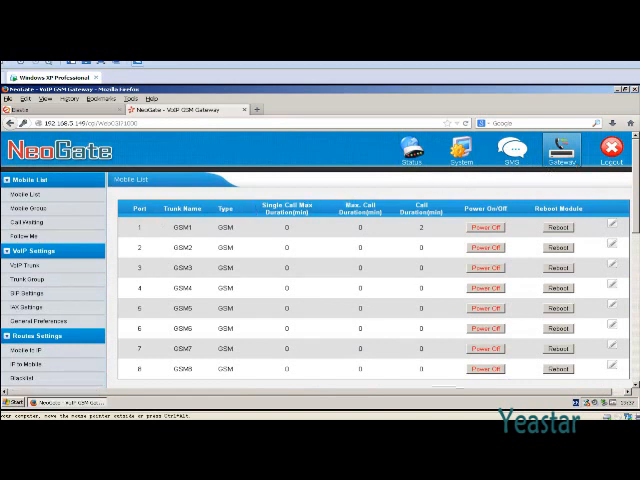
pyautogui.click(31, 209)
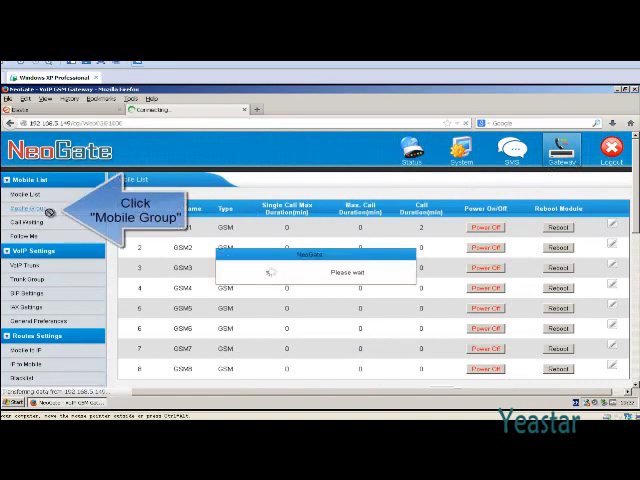
pyautogui.click(30, 197)
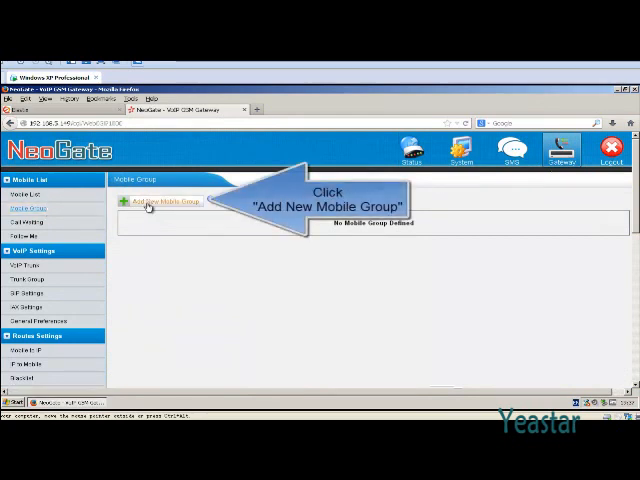
pyautogui.click(155, 202)
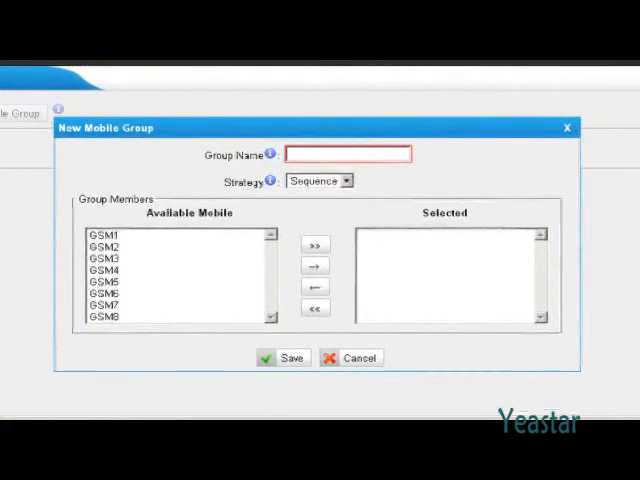
pyautogui.moveTo(166, 166)
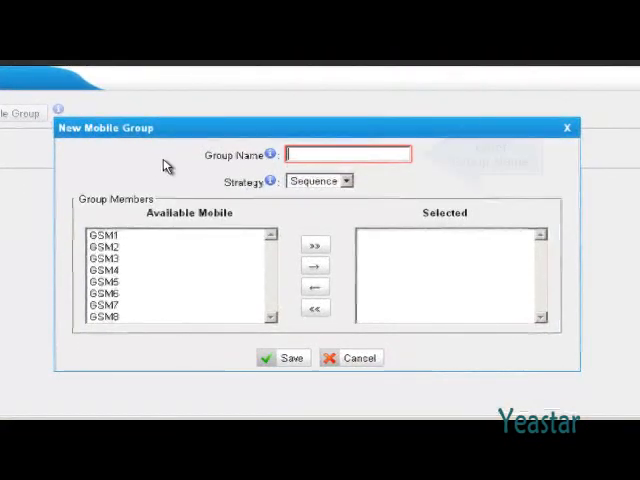
pyautogui.write('All_GSM')
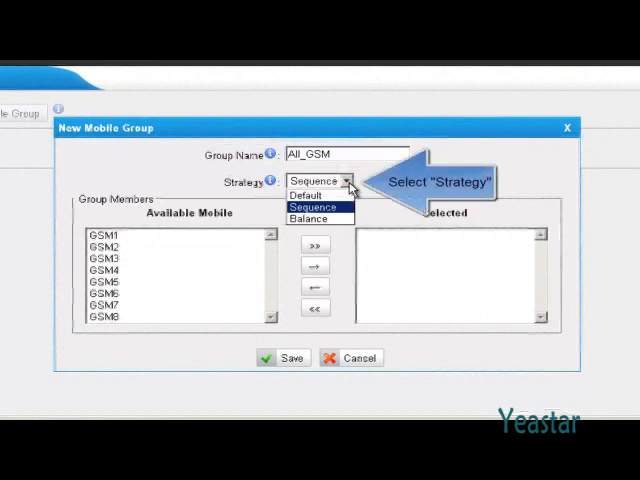
pyautogui.click(310, 218)
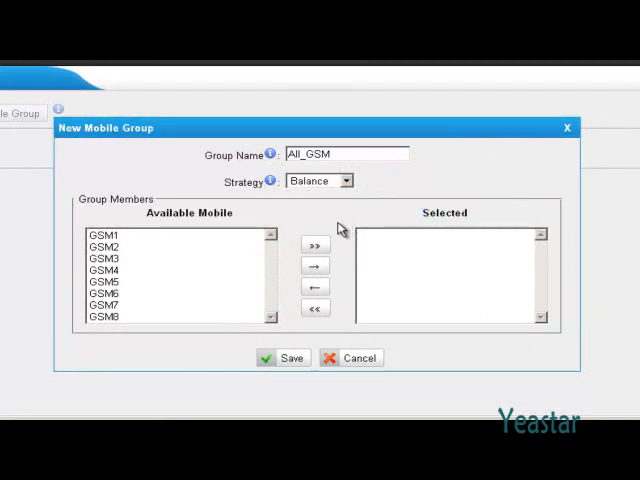
pyautogui.click(315, 245)
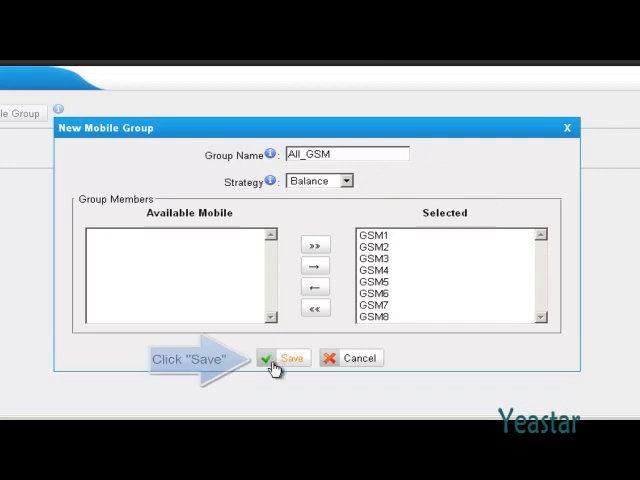
pyautogui.click(283, 358)
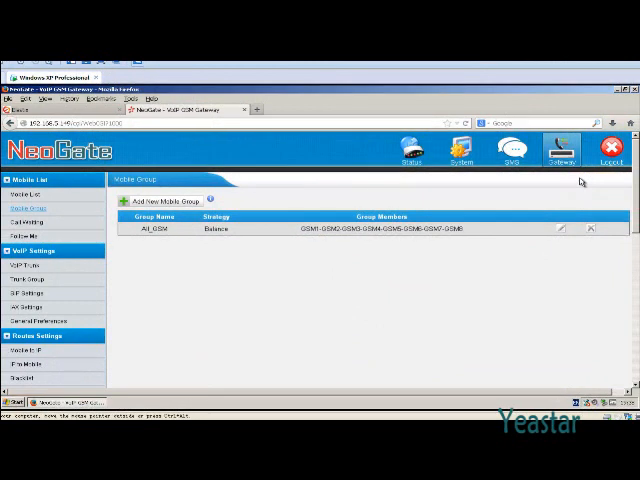
# - Start a new IP-to-Mobile route and set Simple Mode to No
pyautogui.scroll(-3)
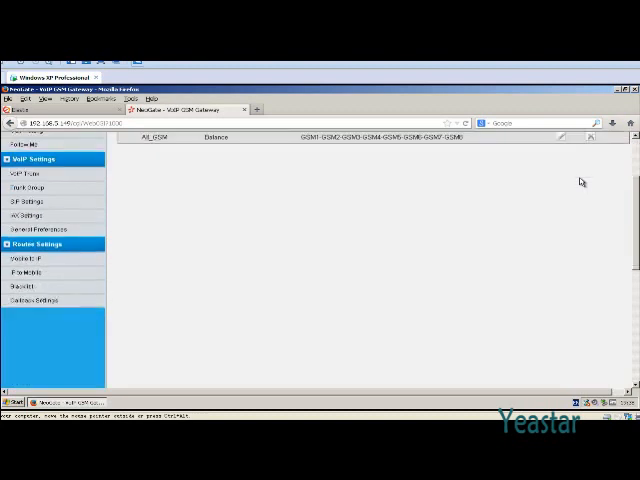
pyautogui.moveTo(64, 278)
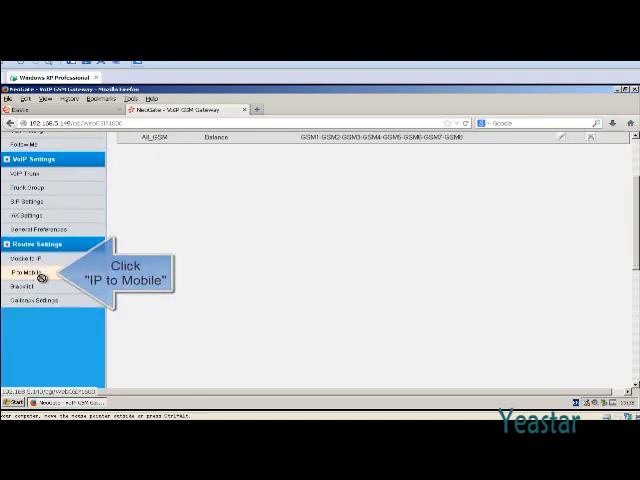
pyautogui.click(30, 271)
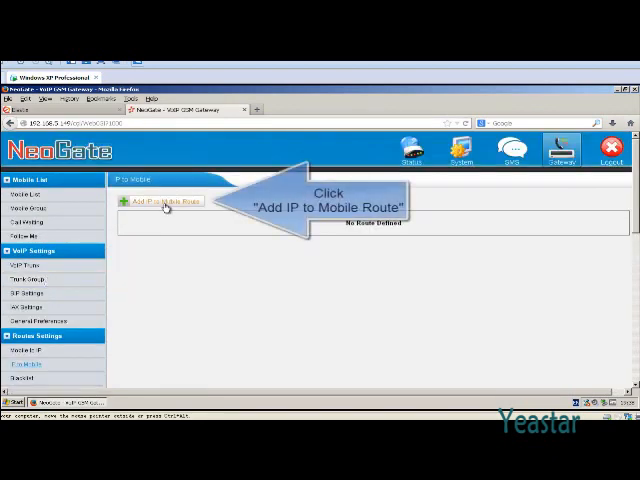
pyautogui.click(159, 201)
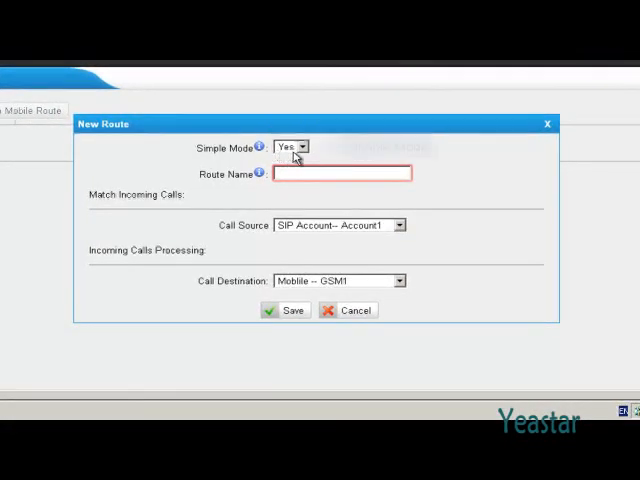
pyautogui.click(294, 146)
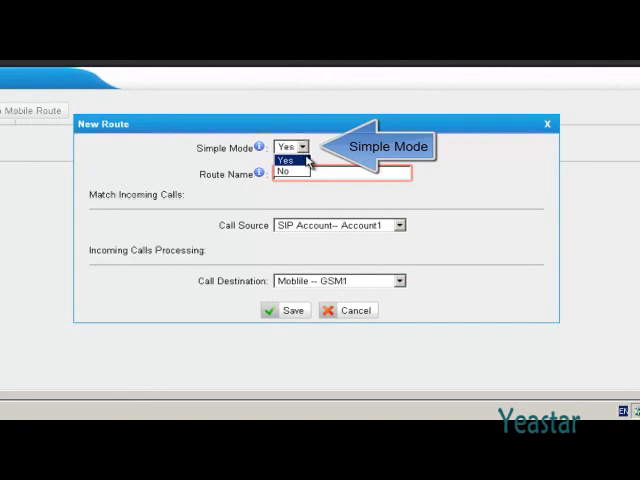
pyautogui.moveTo(290, 170)
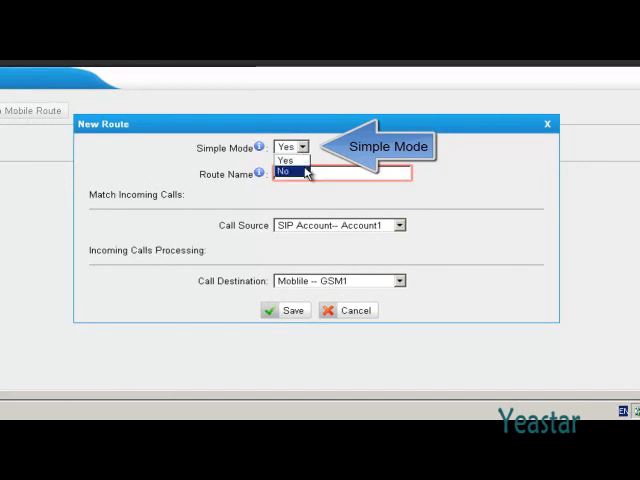
pyautogui.click(283, 170)
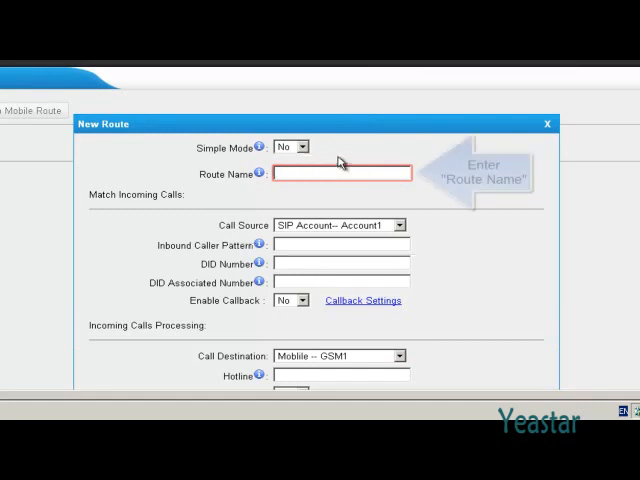
# - Save route Elastix_to_NeoGateTG from source SPS -- Elastix to Mobile Group All_GSM
pyautogui.write('Elastix_to_NeoGateTG')
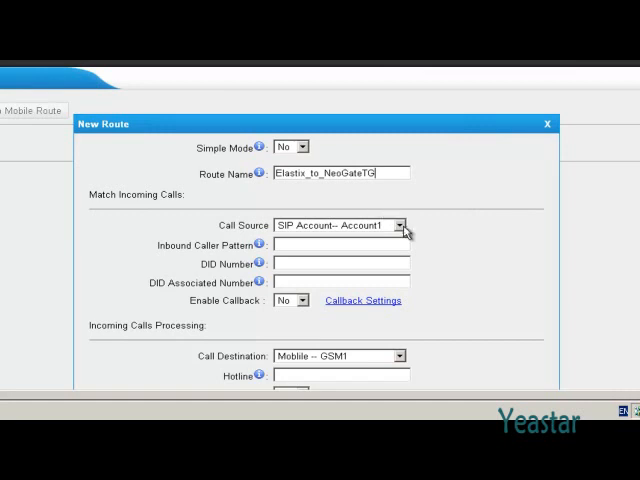
pyautogui.click(401, 223)
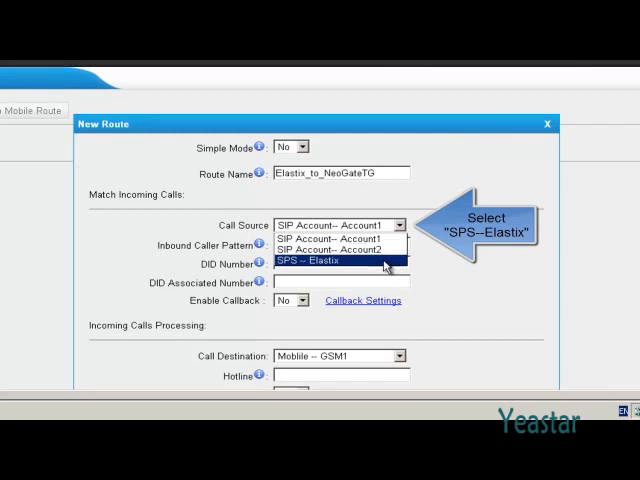
pyautogui.click(335, 261)
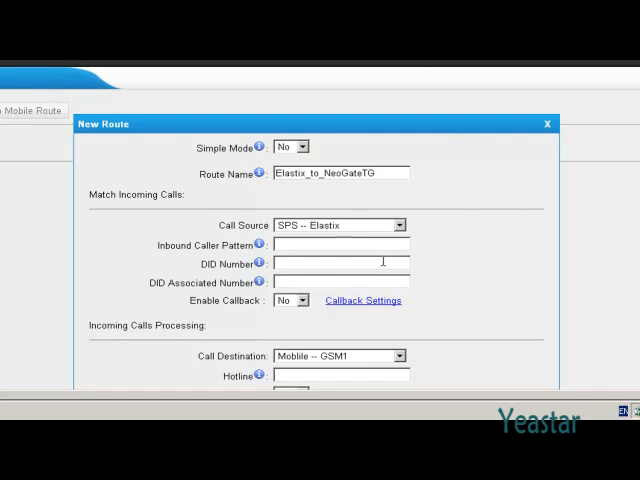
pyautogui.scroll(-3)
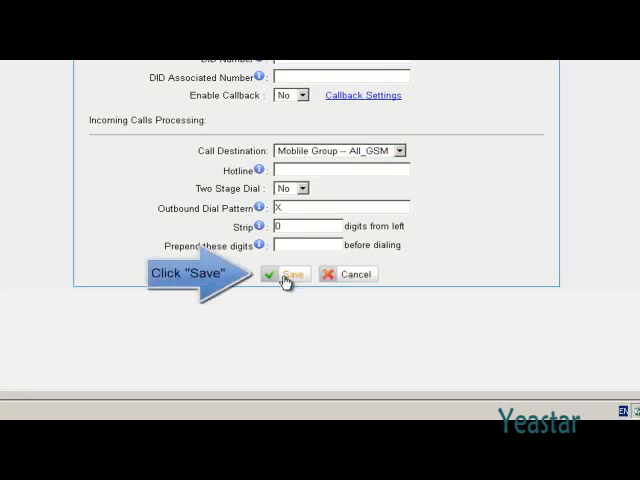
pyautogui.click(276, 274)
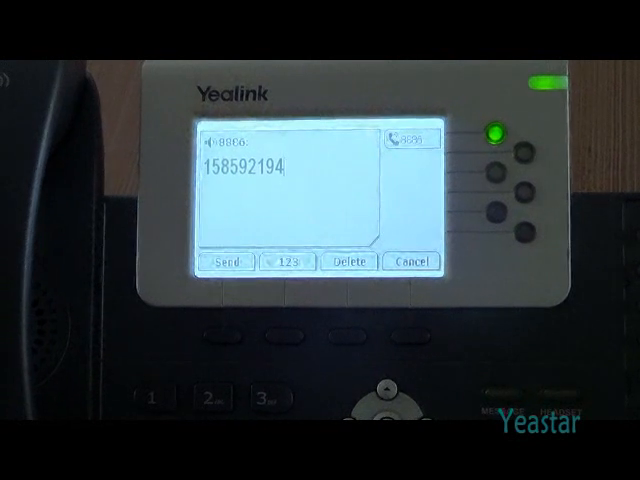
# - Start the test call to the dialled mobile number from the Yealink phone
pyautogui.click(233, 260)
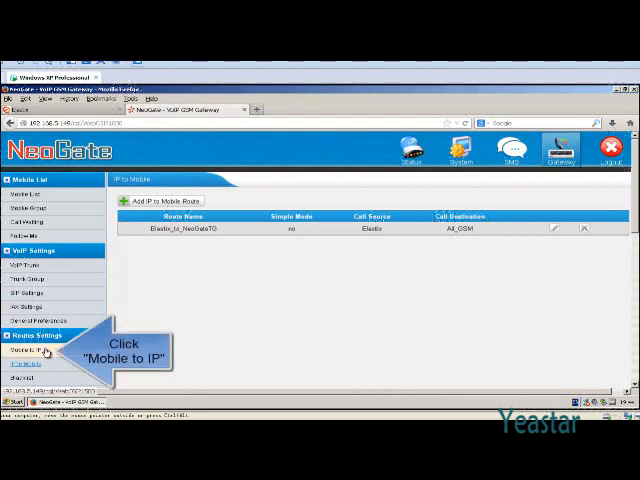
# - Add a new Mobile to IP route with Simple Mode set to No
pyautogui.click(31, 350)
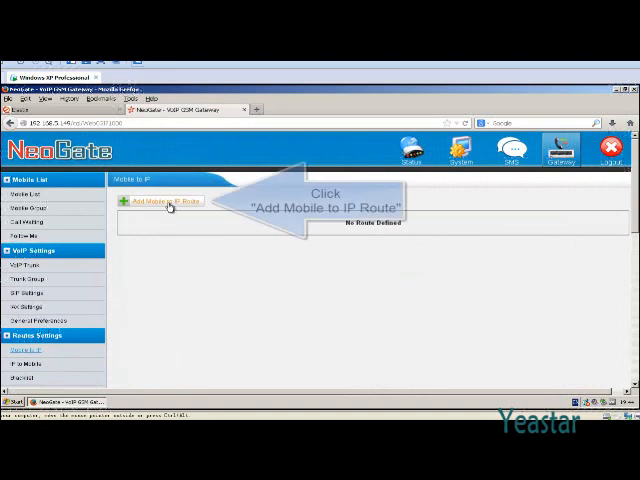
pyautogui.click(160, 201)
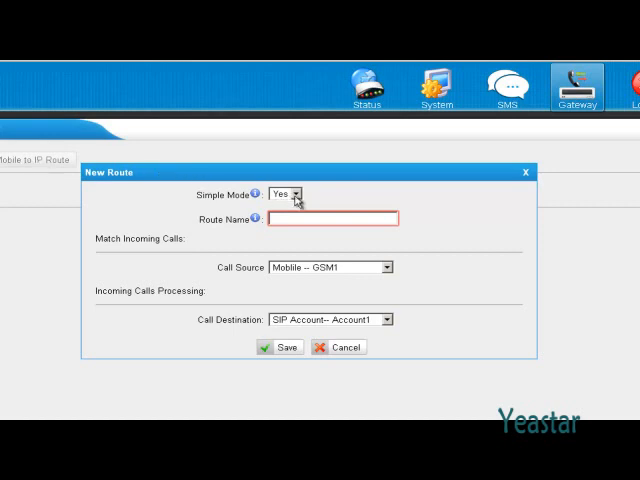
pyautogui.click(294, 193)
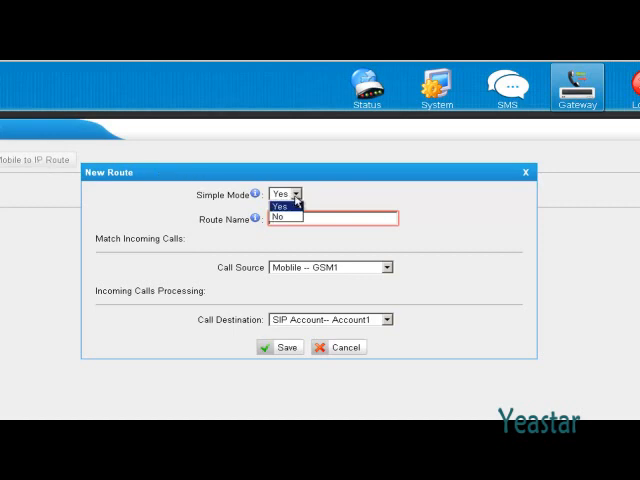
pyautogui.click(276, 205)
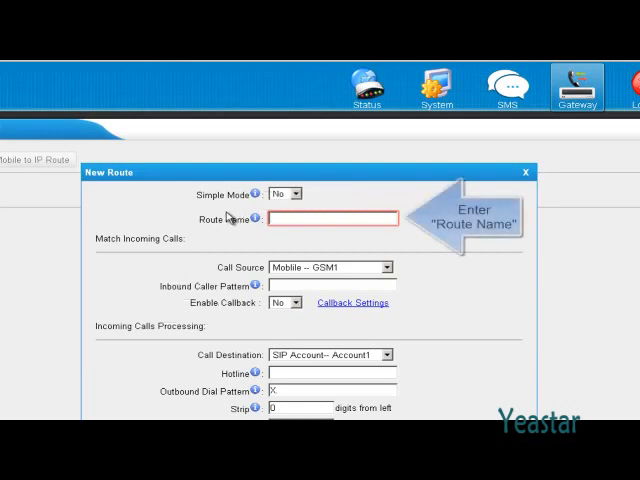
# - Name the route NeoGateTG_to_Elastix with call source Mobile Group All_GSM
pyautogui.write('NeoGateTG_to_Elastix')
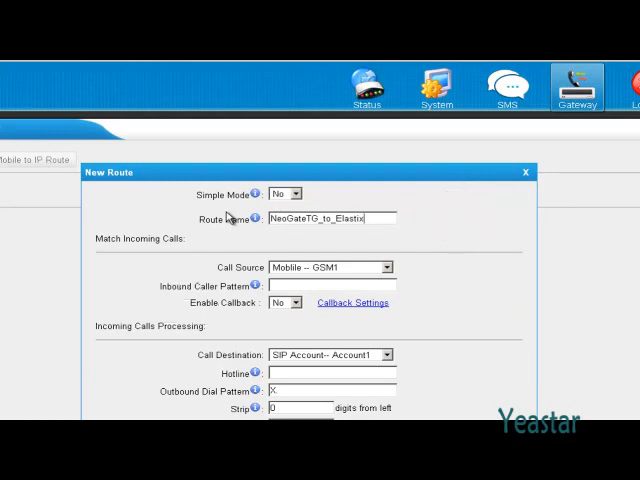
pyautogui.click(330, 267)
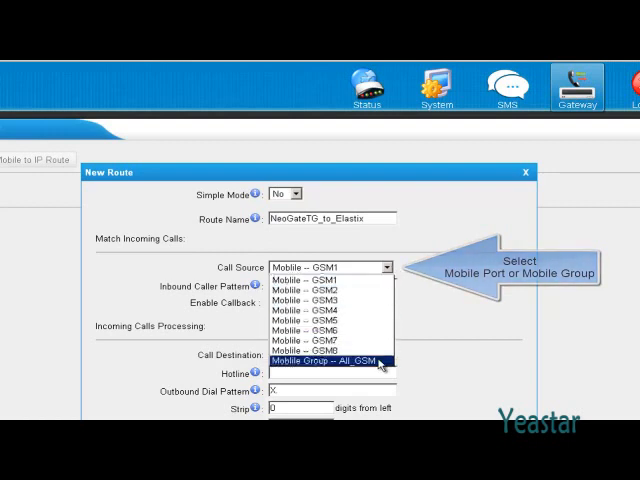
pyautogui.click(330, 359)
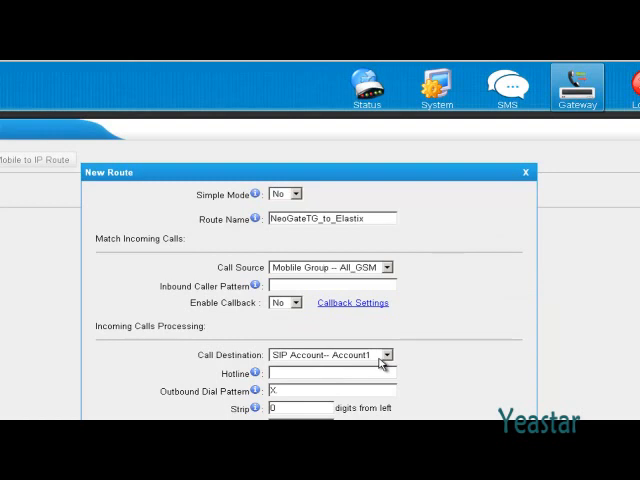
pyautogui.moveTo(460, 363)
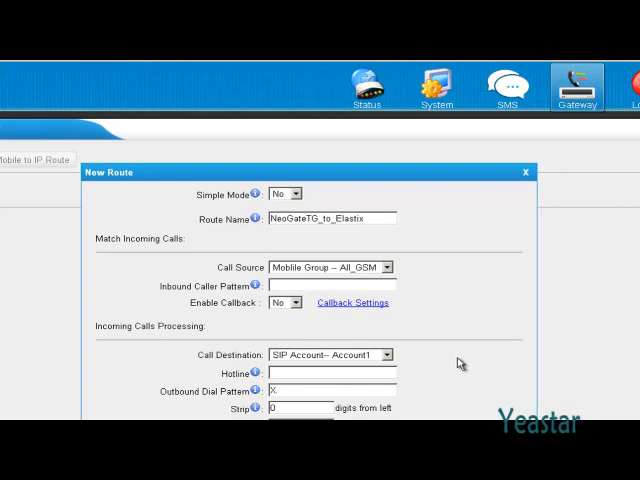
# - Set the route's Call Destination to SPS -- Elastix
pyautogui.scroll(-3)
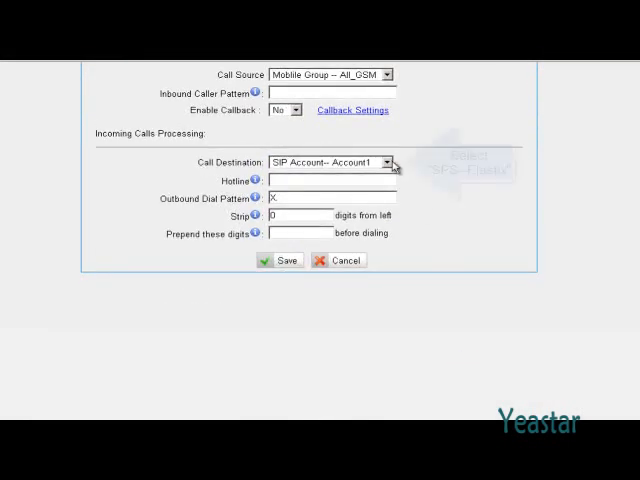
pyautogui.click(382, 162)
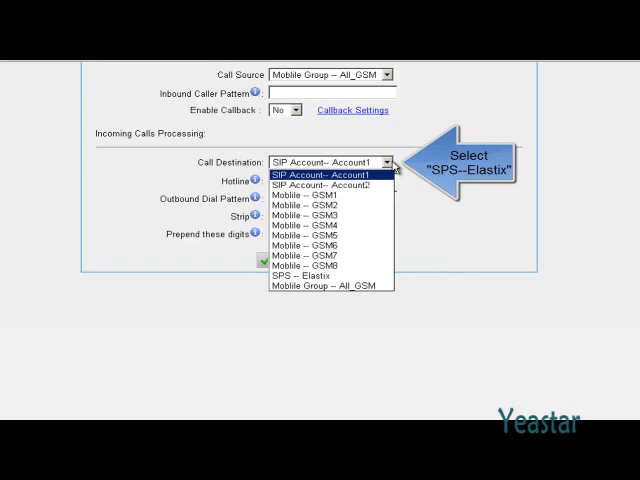
pyautogui.moveTo(330, 278)
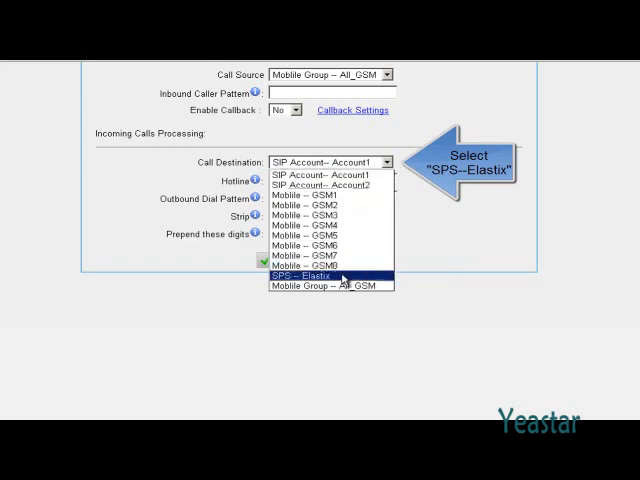
pyautogui.click(305, 275)
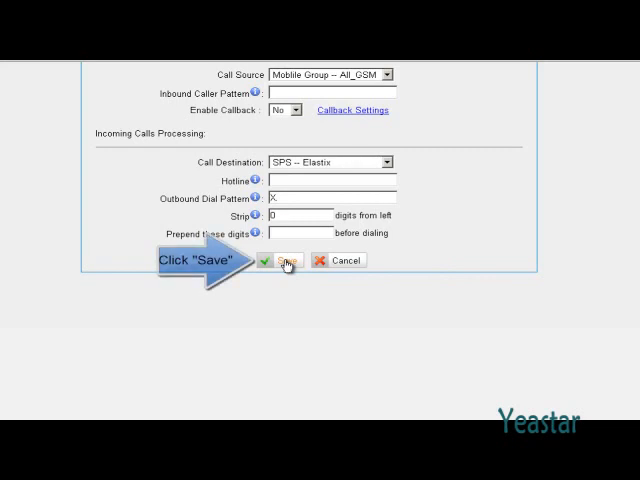
# - Save the NeoGateTG_to_Elastix route and apply the changes to the gateway
pyautogui.click(286, 261)
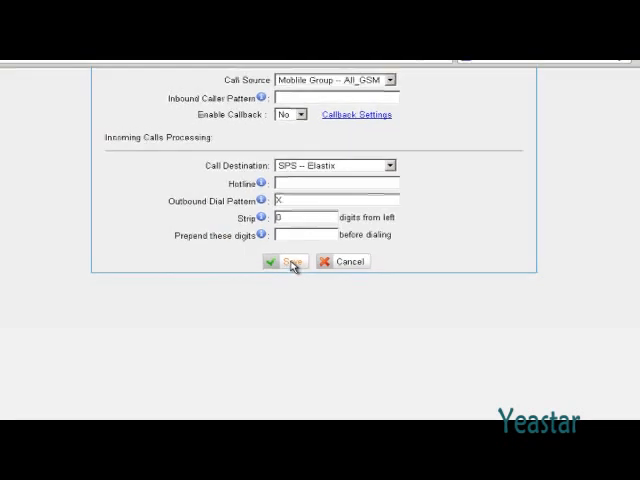
pyautogui.click(287, 261)
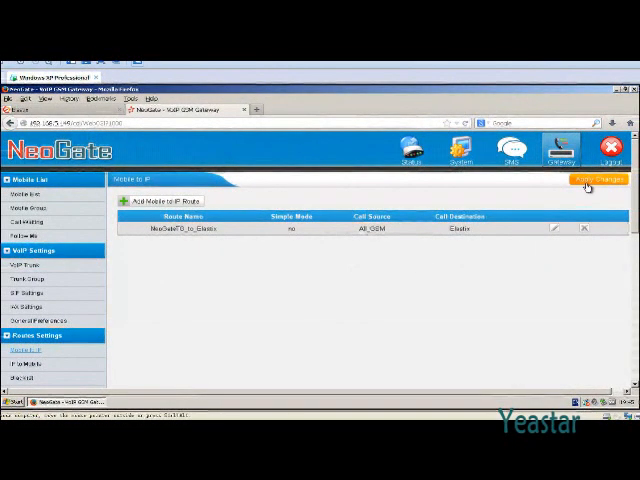
pyautogui.click(598, 178)
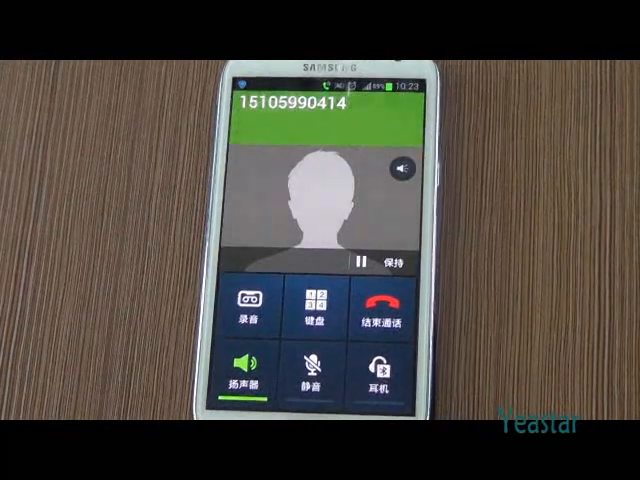
pyautogui.click(318, 307)
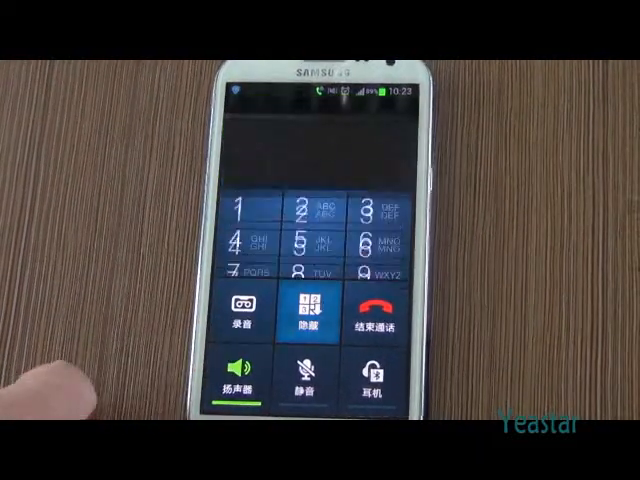